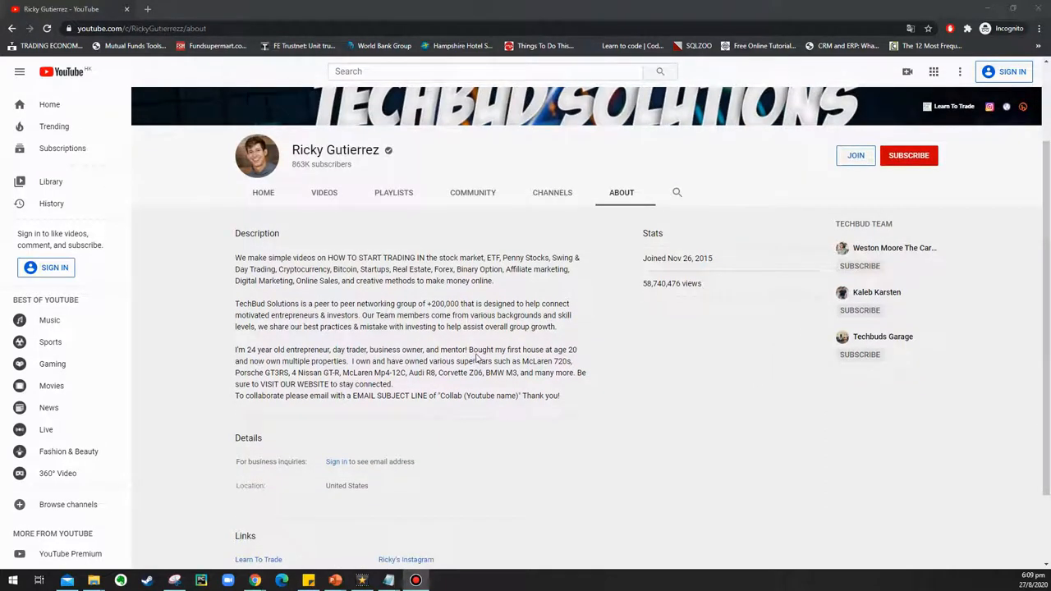
mouse_move(300, 202)
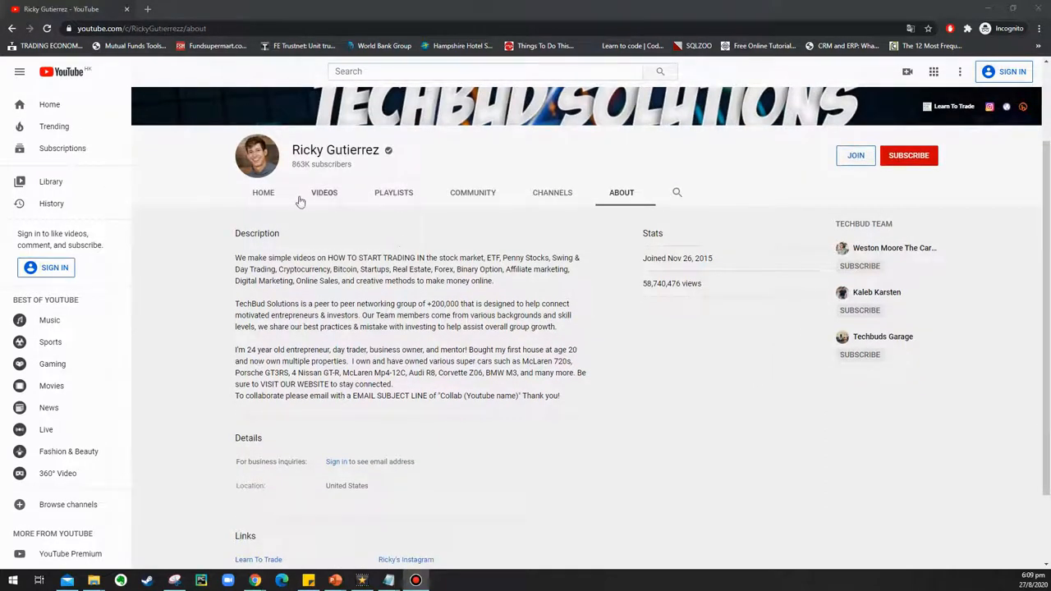
left_click(263, 192)
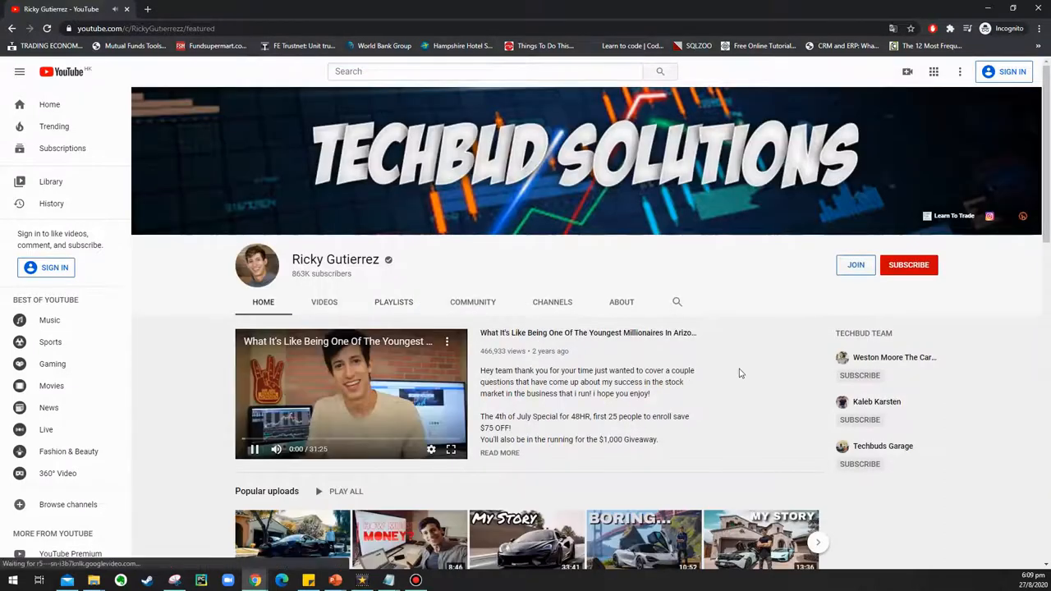
scroll("down", 3)
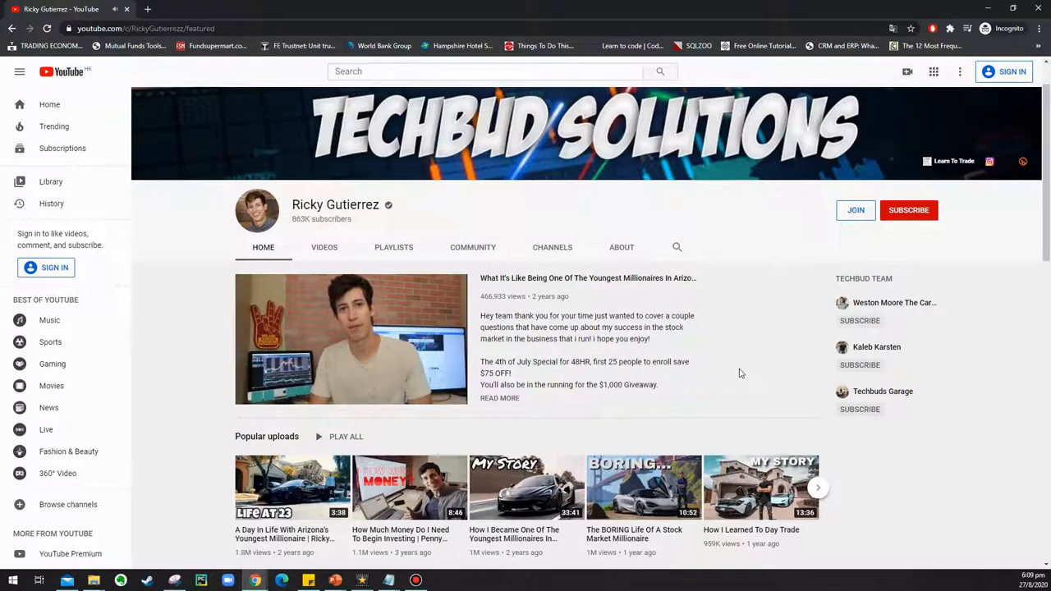
scroll("down", 3)
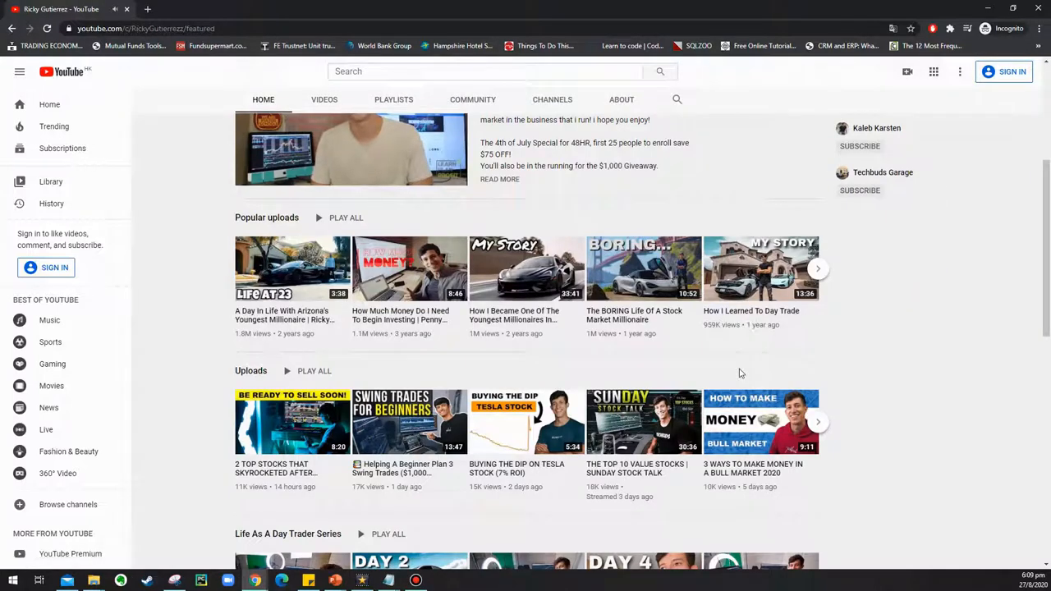
scroll("down", 3)
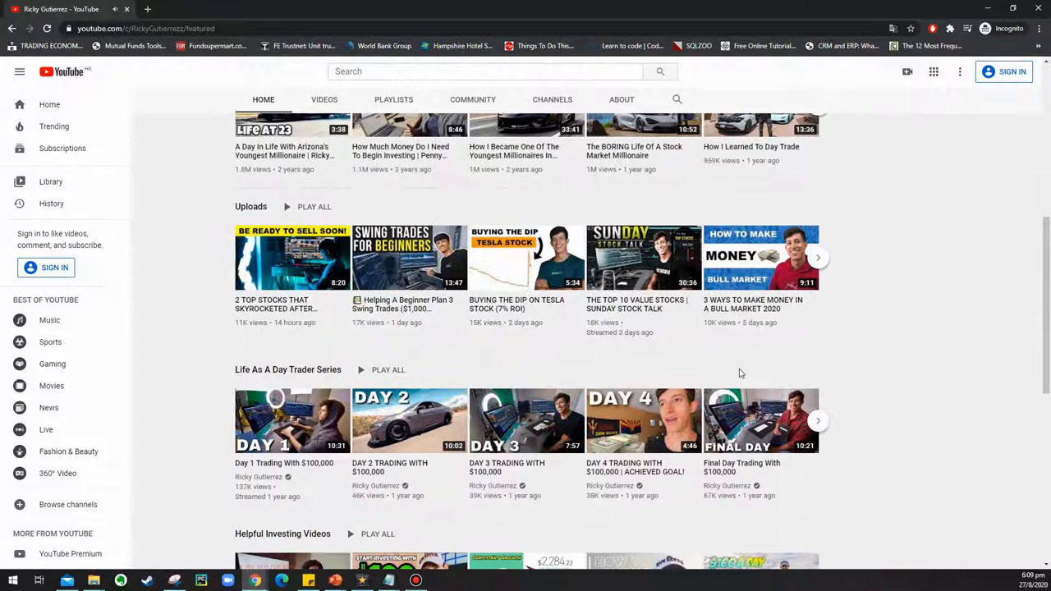
scroll("down", 3)
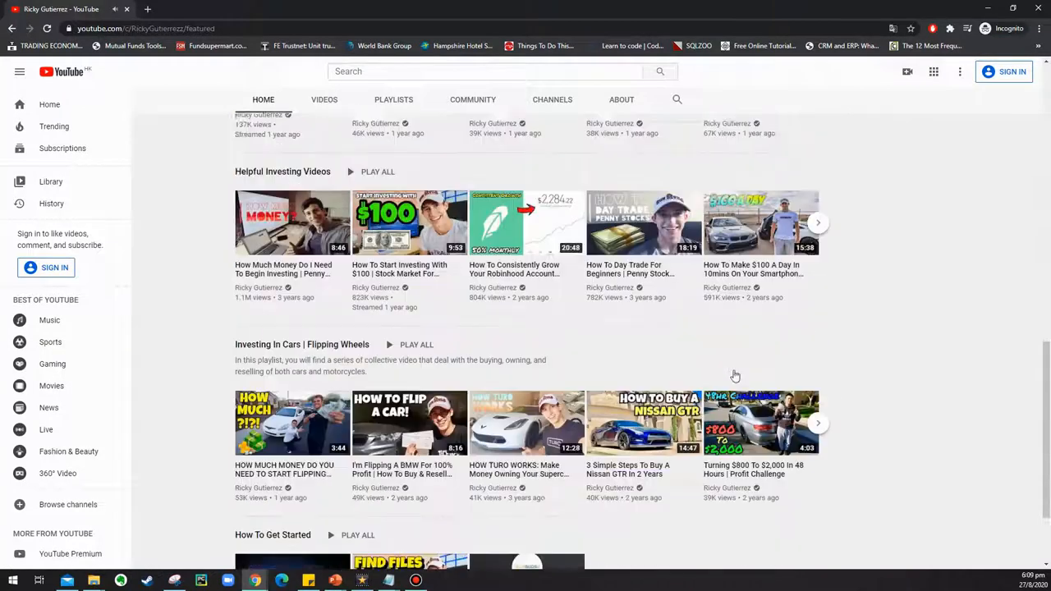
scroll("down", 3)
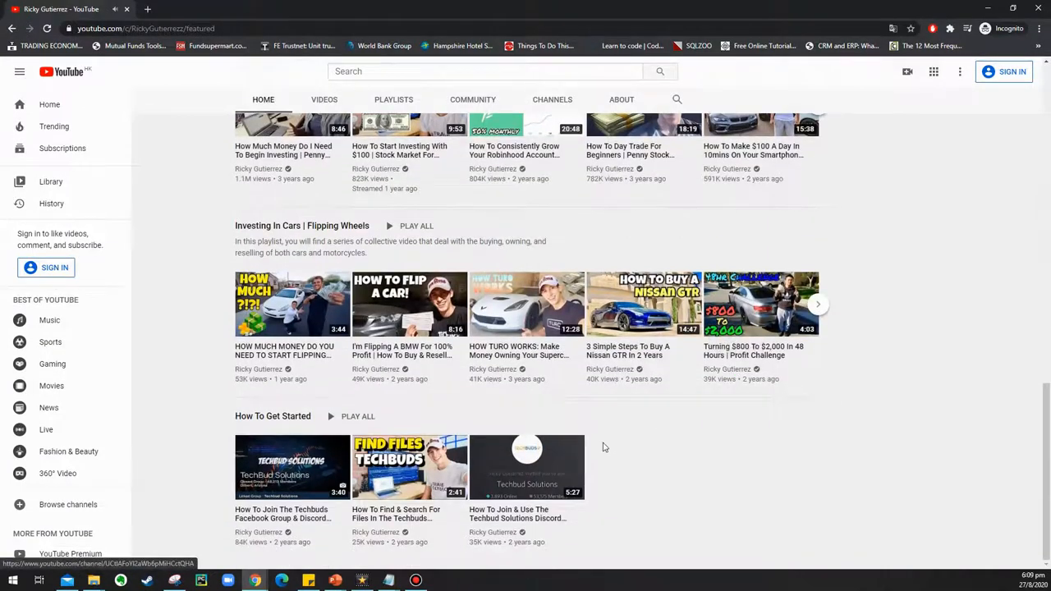
scroll("up", 3)
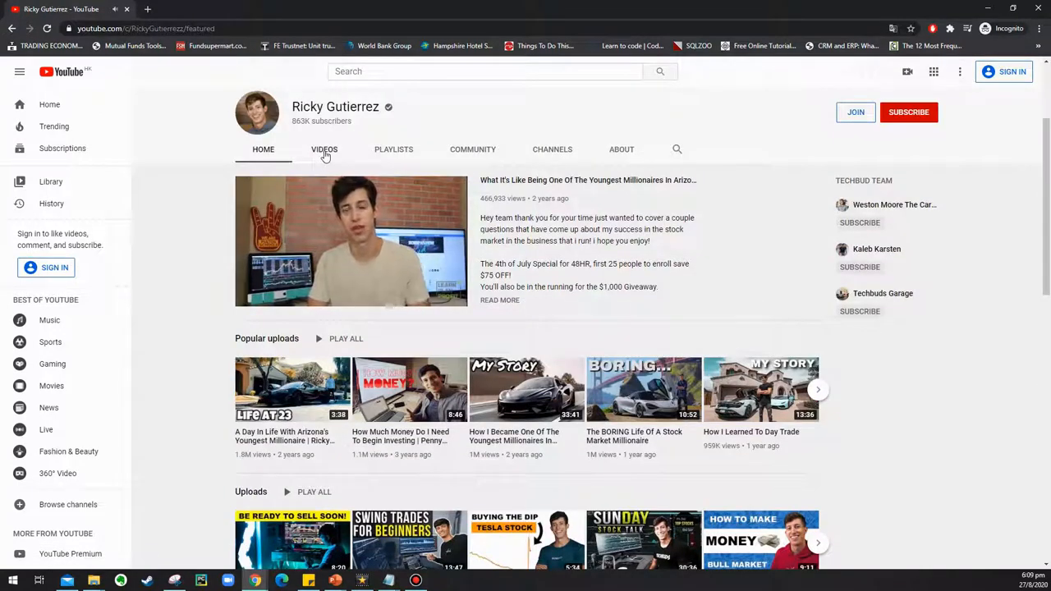
Browse the channel's Videos tab grid of uploads
left_click(324, 150)
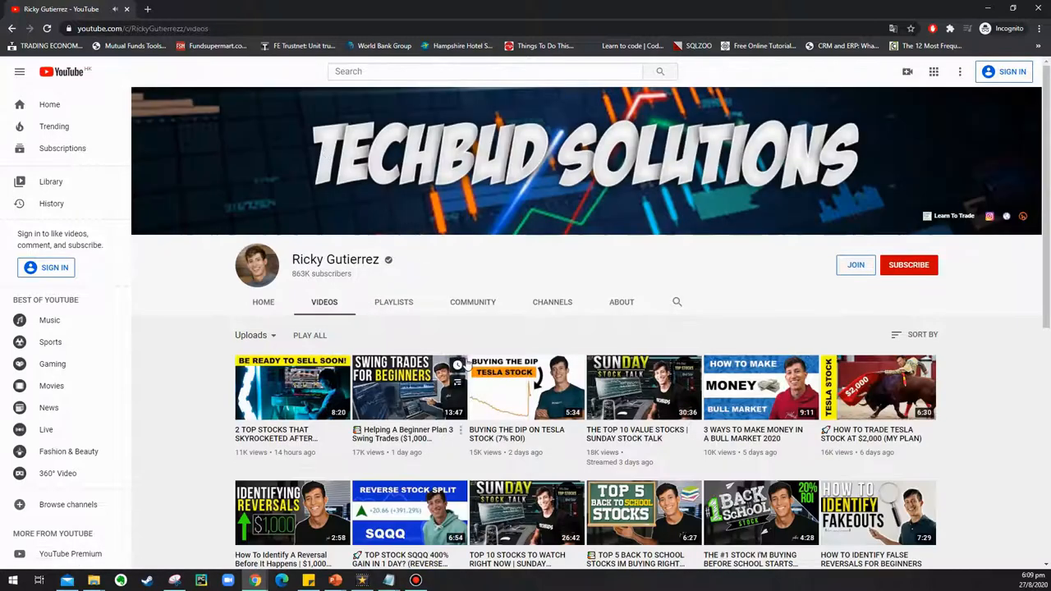
scroll("down", 3)
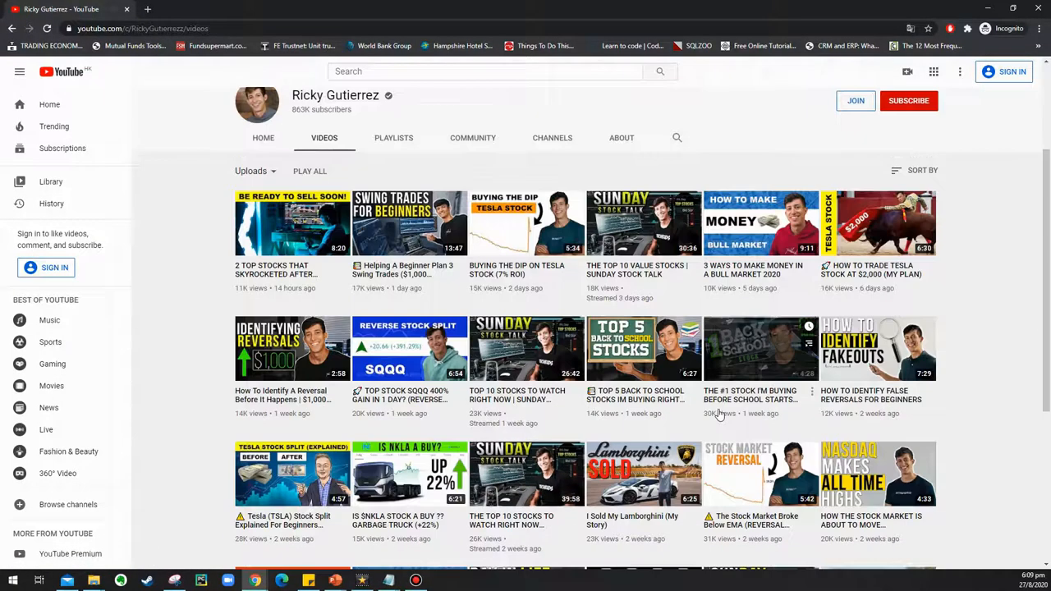
scroll("down", 3)
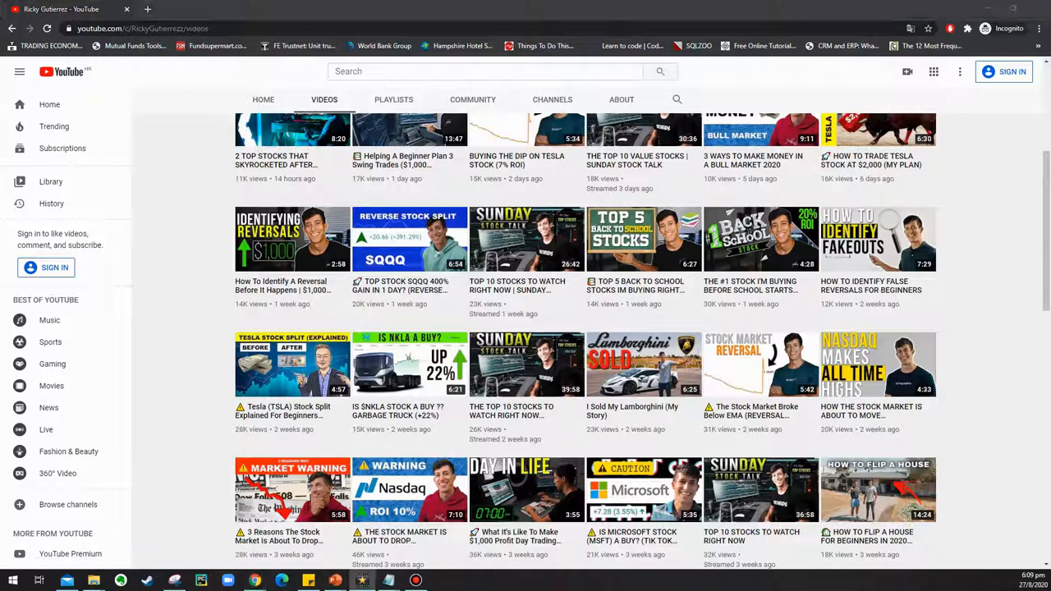
mouse_move(913, 285)
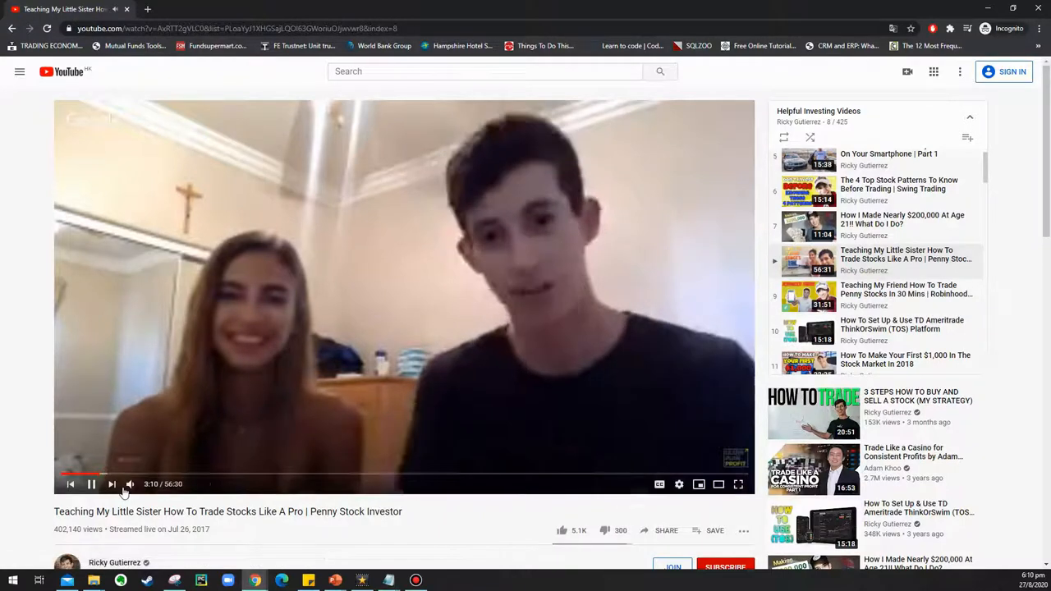
Skip ahead to the chart section and scroll the playlist panel toward Teaching My Friend
left_click(131, 483)
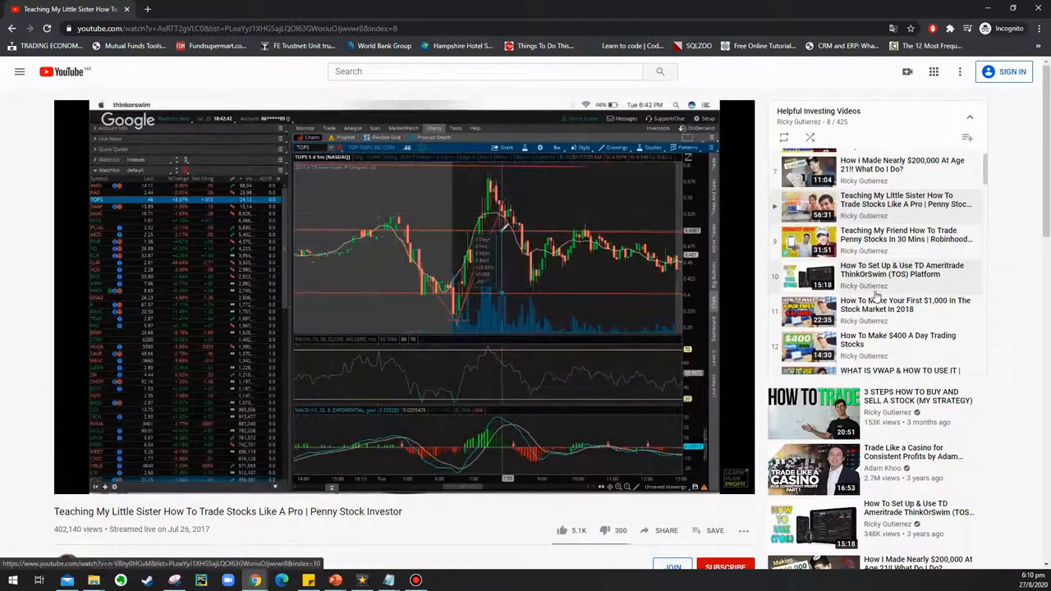
scroll("down", 3)
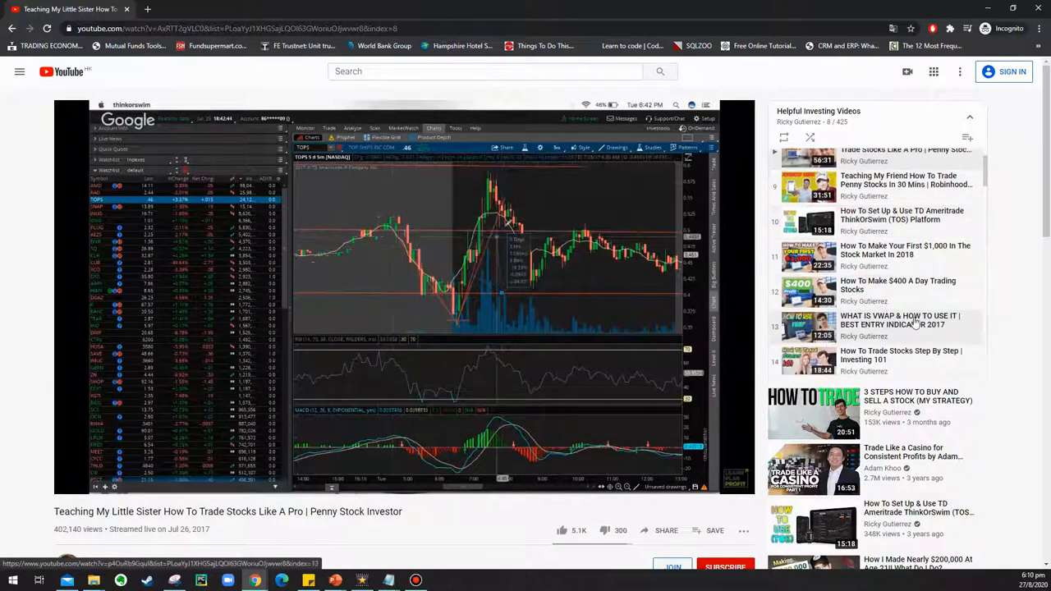
scroll("down", 3)
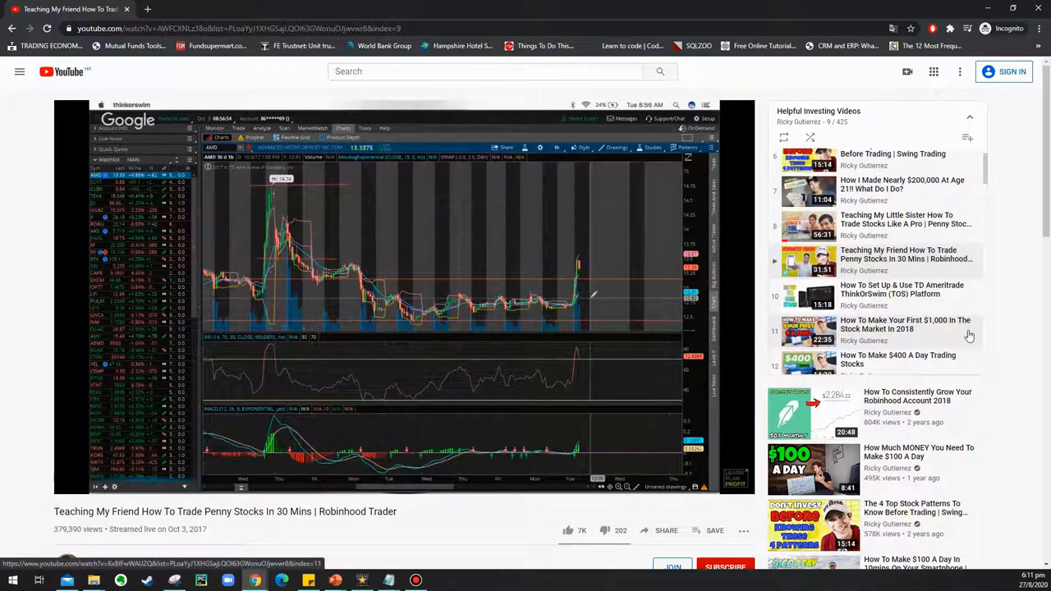
Scroll the 'ricky gutierrez penny stocks' results to How To Day Trade For Beginners
scroll("down", 3)
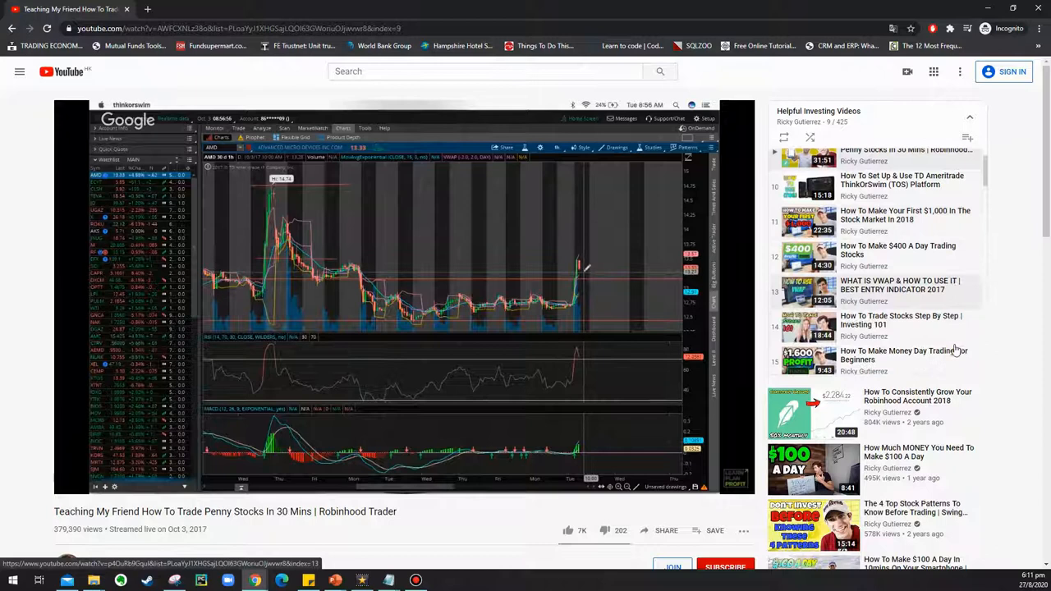
scroll("down", 3)
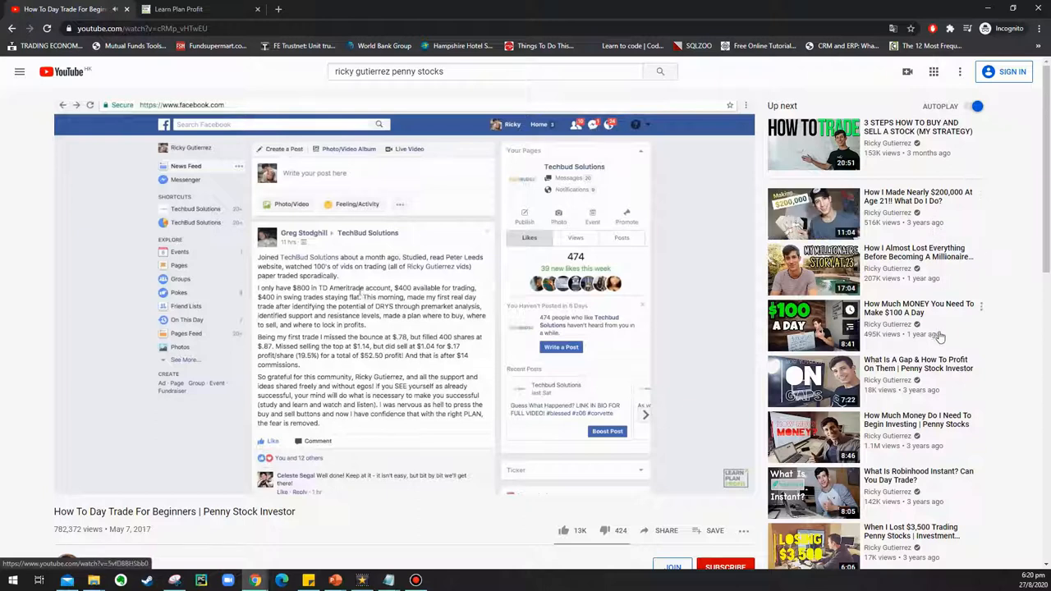
Scroll the Helpful Investing Videos playlist to entry 18, the +40% Swing Trade video
scroll("down", 3)
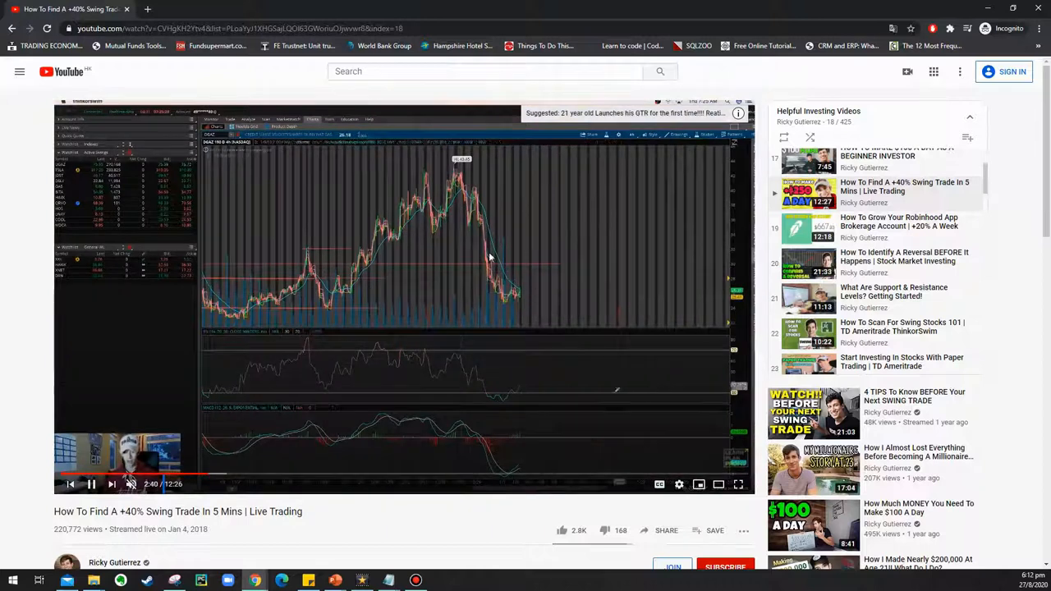
mouse_move(449, 478)
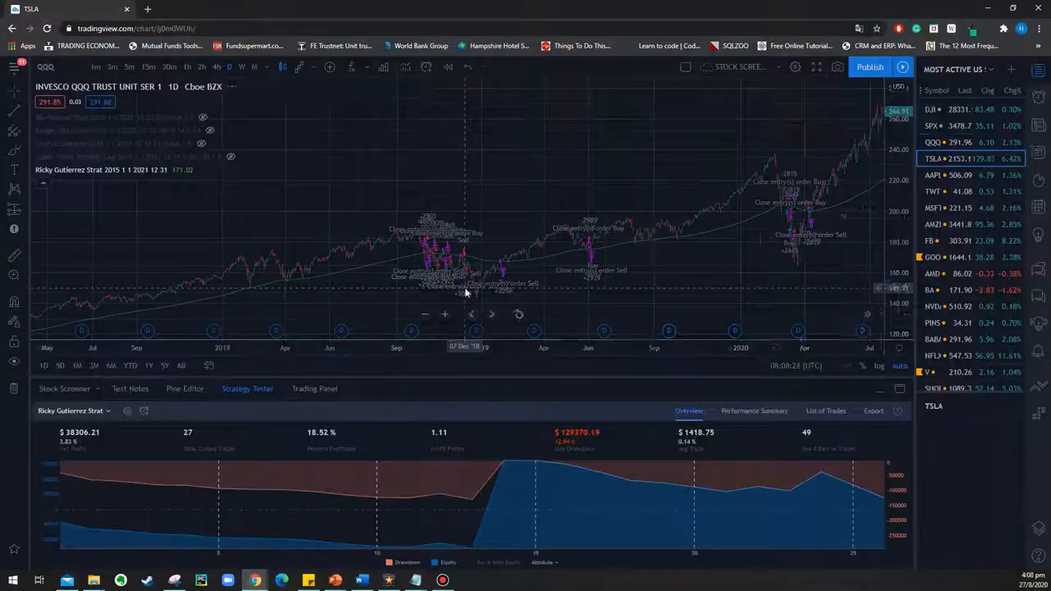
Rerun the Ricky Gutierrez Strat backtest on Boeing, then Home Depot, from the watchlist
left_click(933, 224)
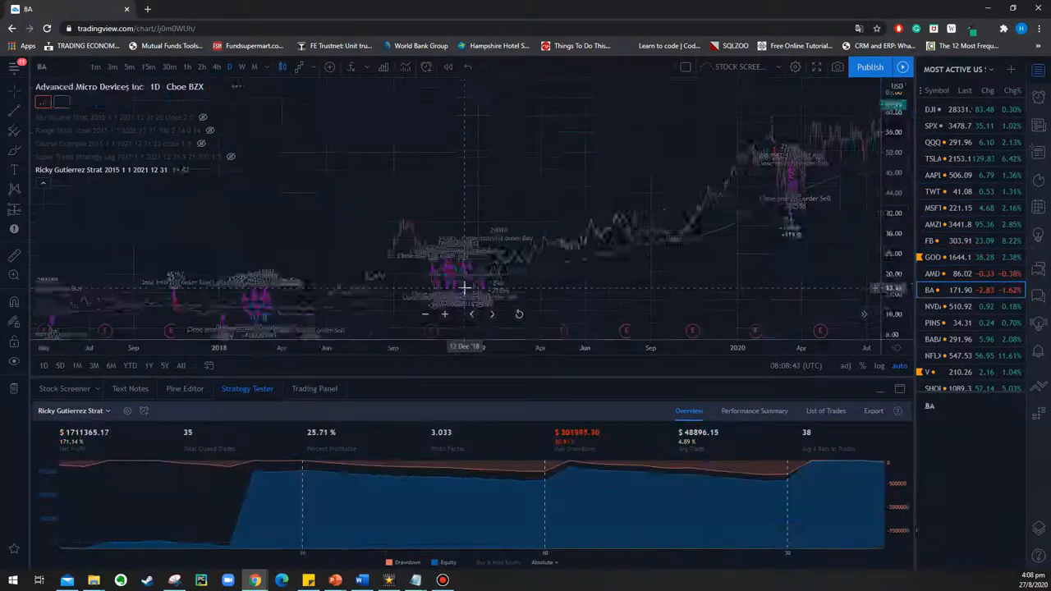
left_click(932, 356)
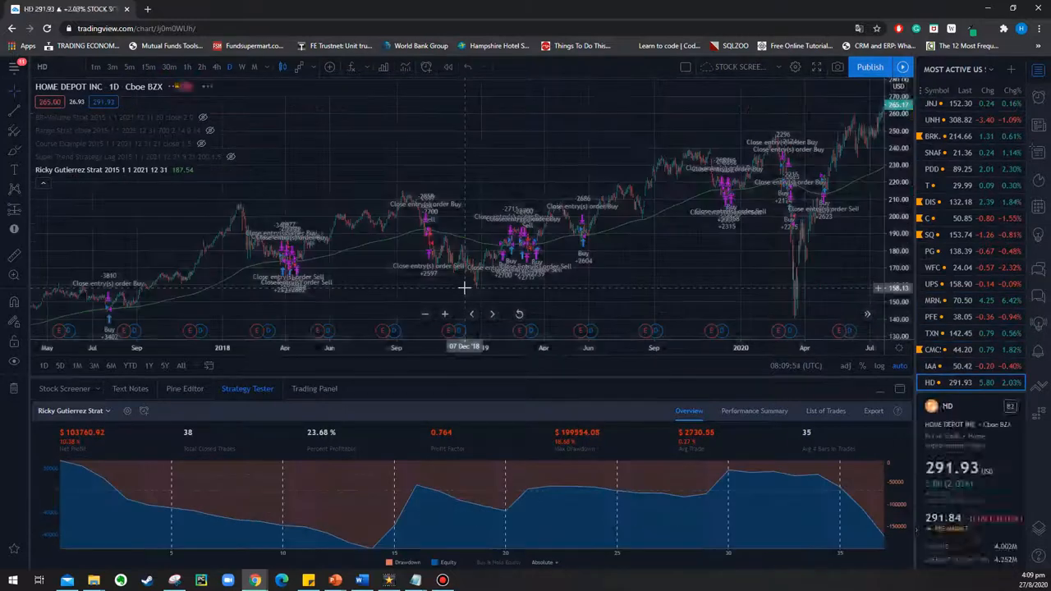
left_click(932, 105)
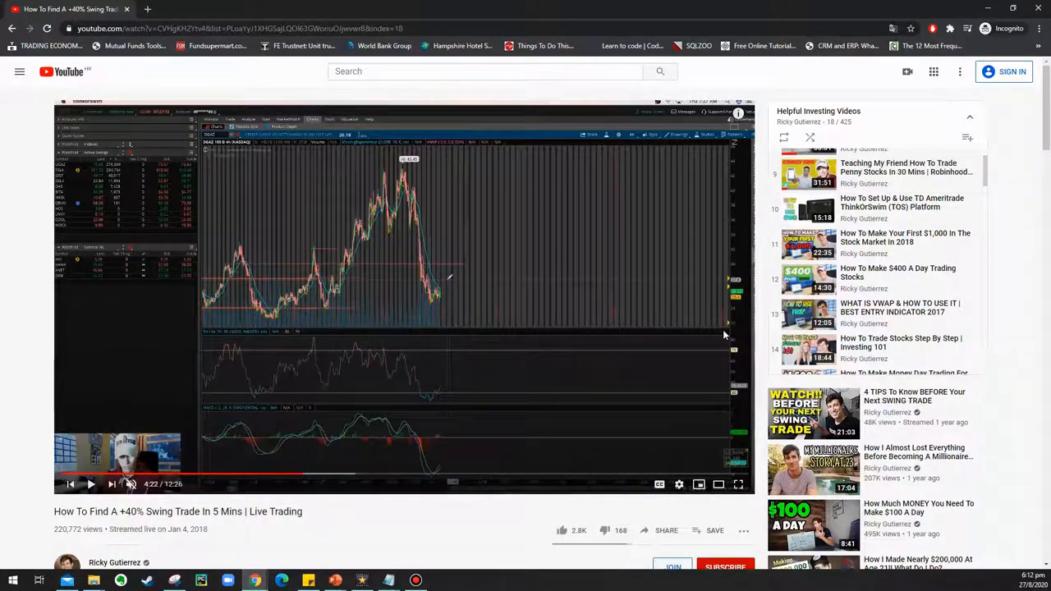
Open the Learn Plan Profit course link from the swing-trade video's description
scroll("down", 3)
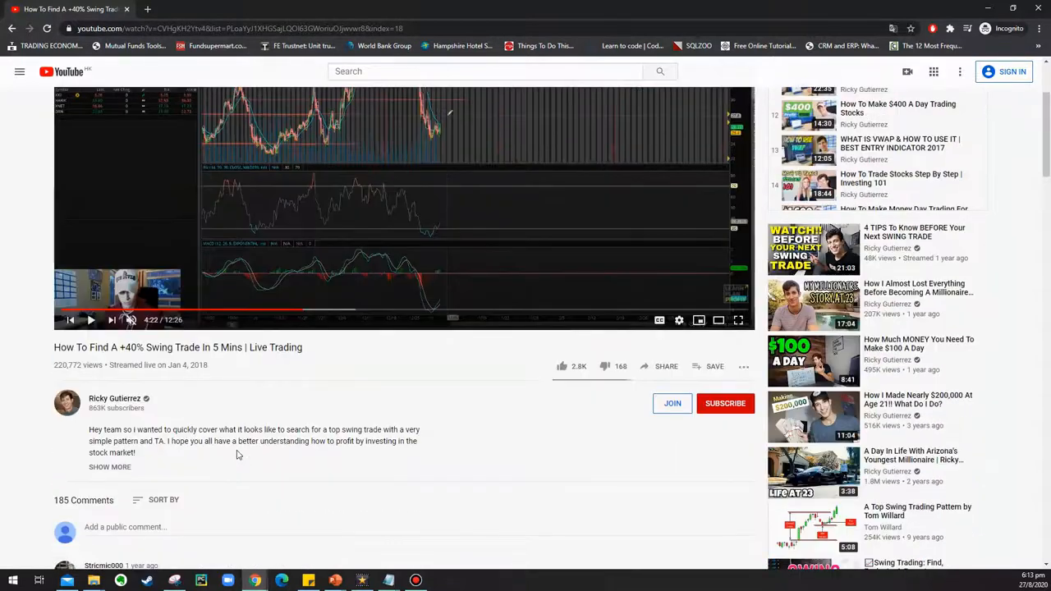
left_click(109, 466)
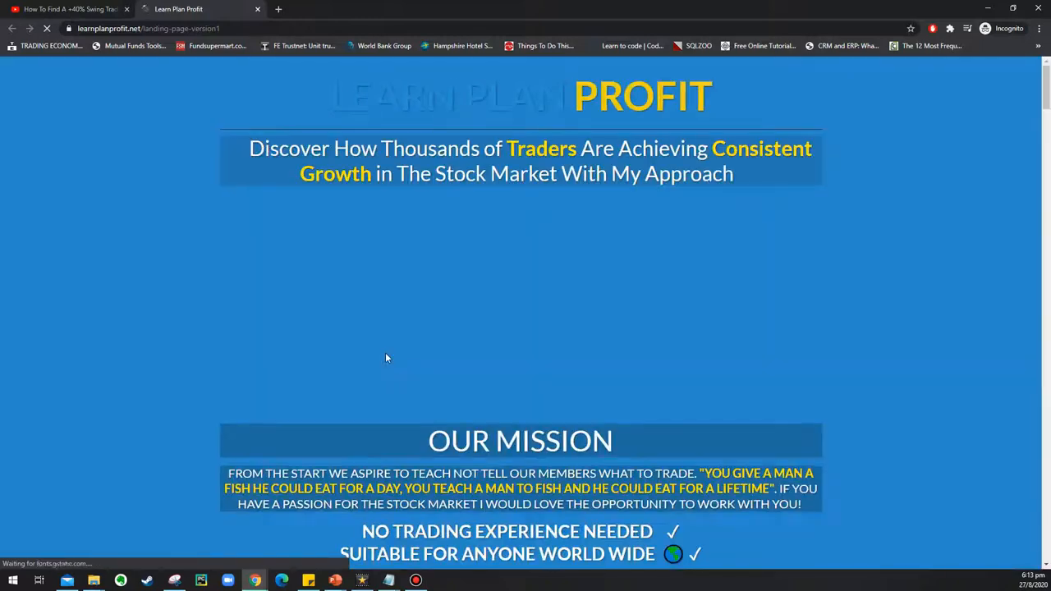
Scroll past the mission, lesson modules and $299 price down to the FAQ and disclaimer
scroll("down", 3)
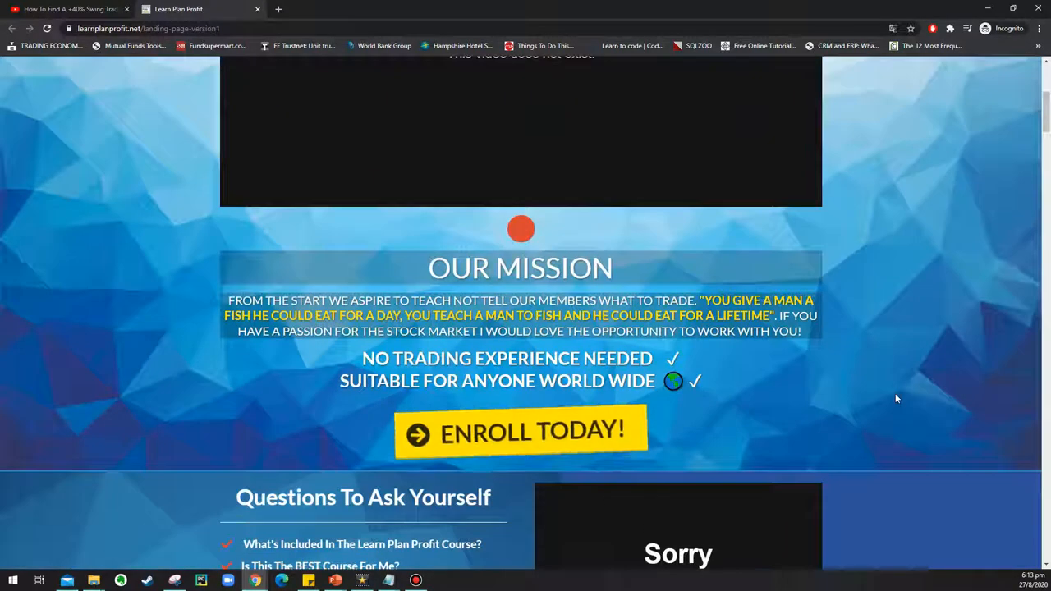
scroll("down", 3)
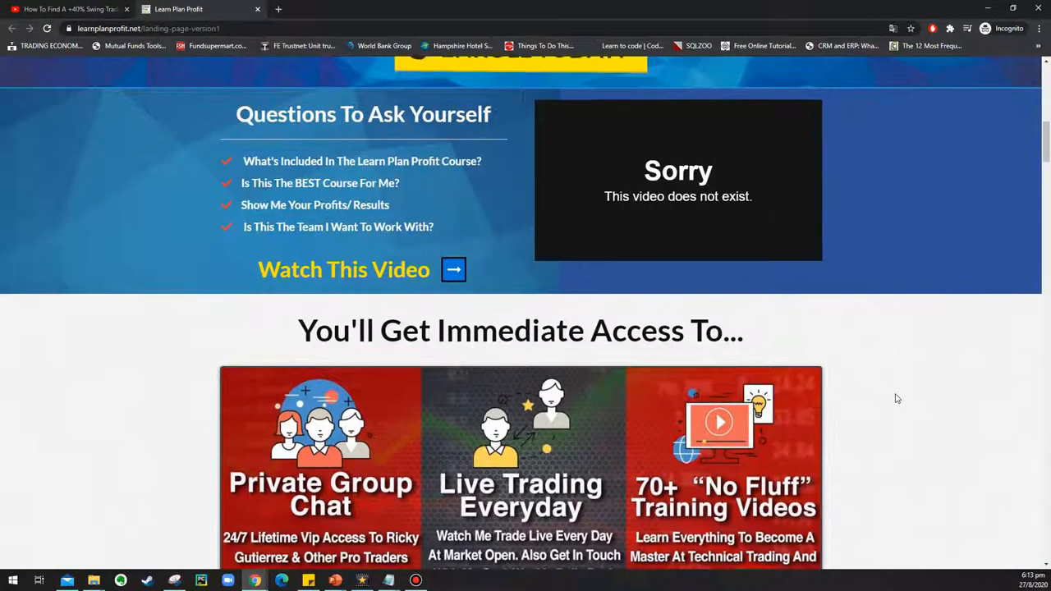
scroll("down", 3)
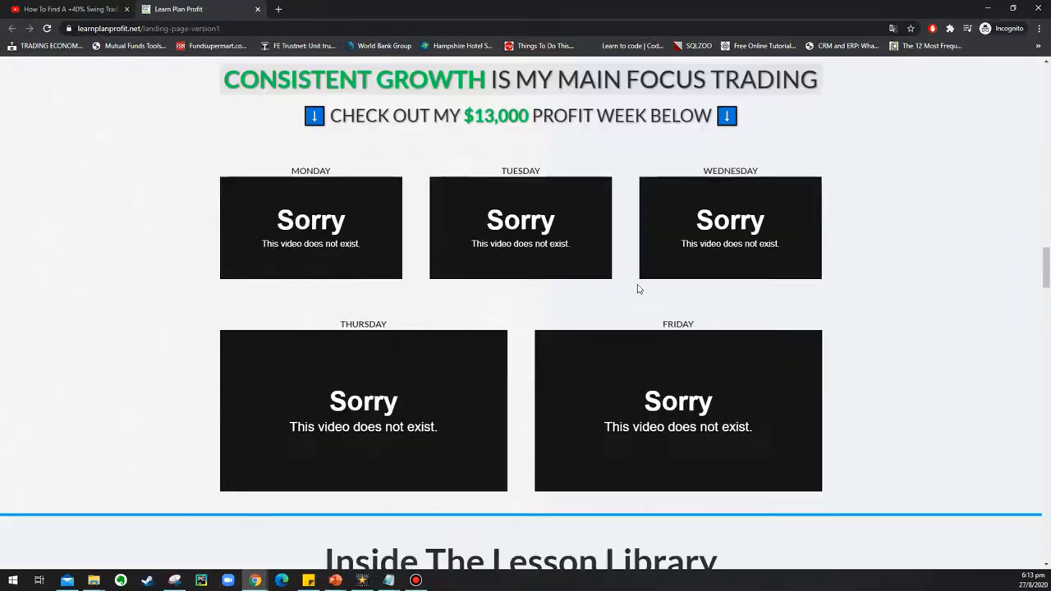
scroll("down", 3)
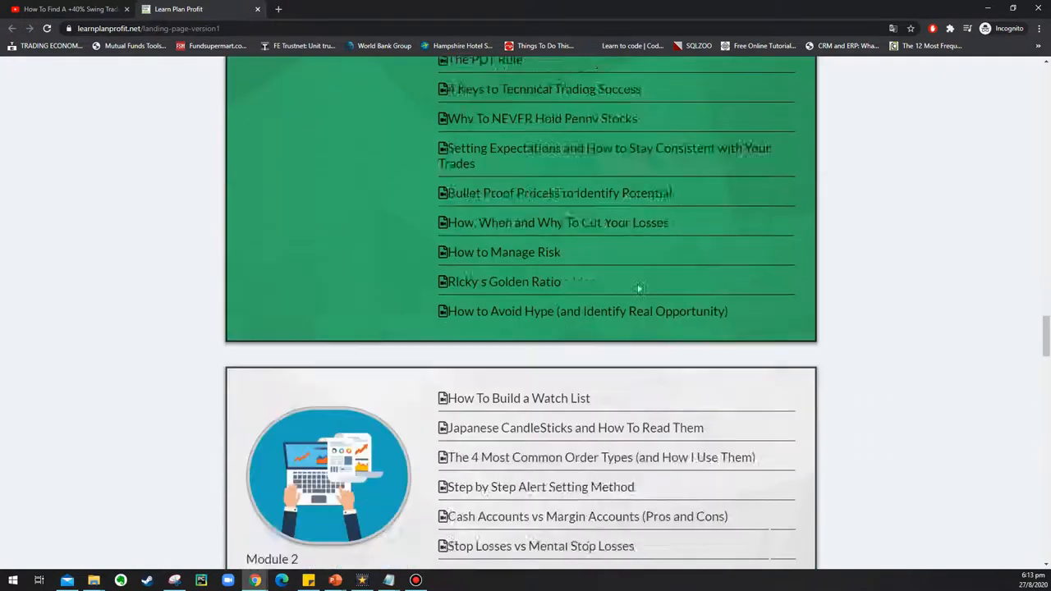
scroll("down", 3)
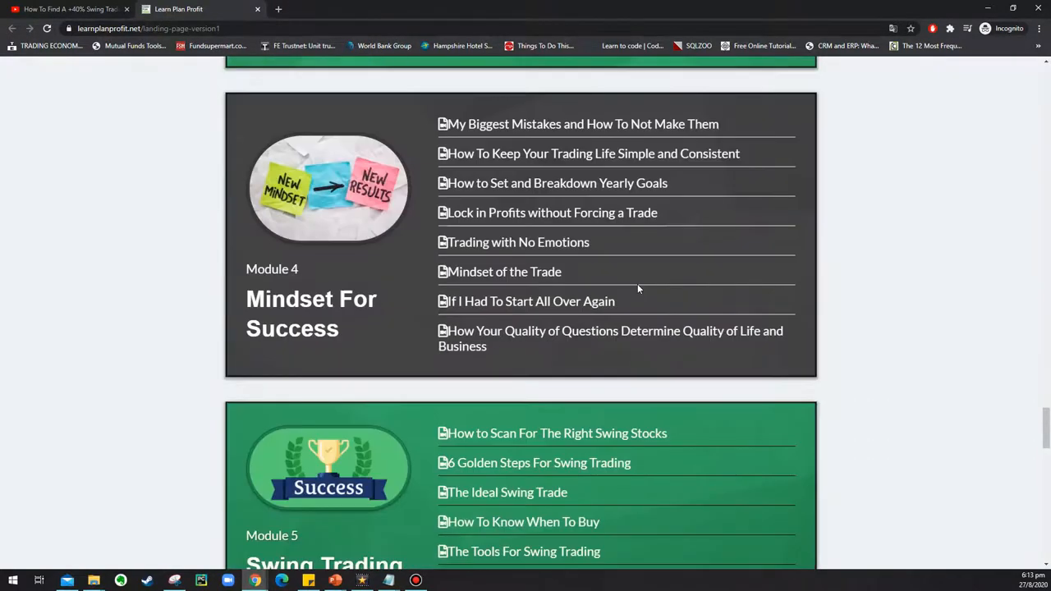
scroll("down", 3)
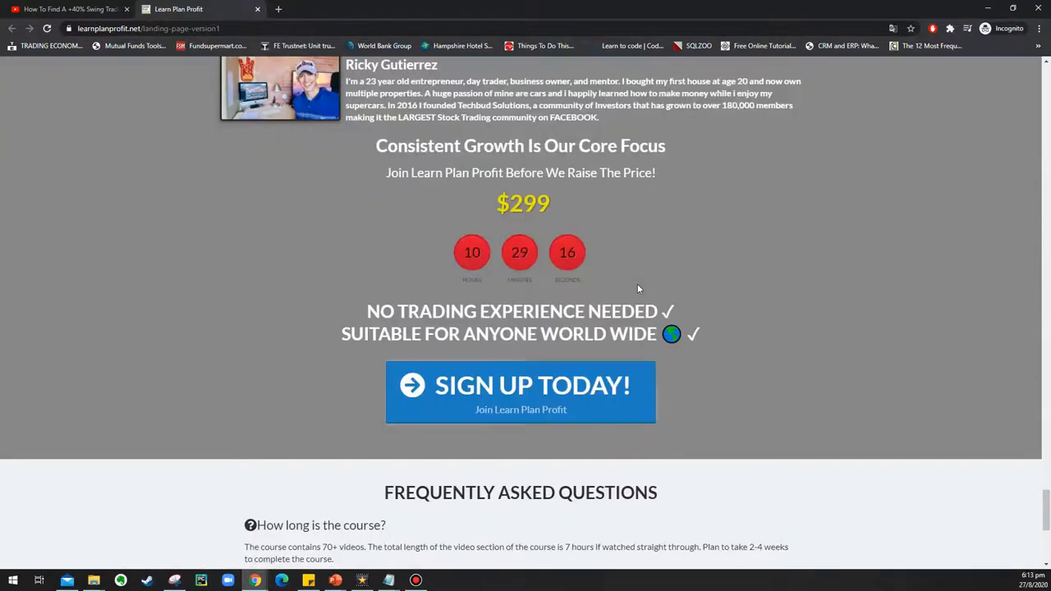
scroll("down", 3)
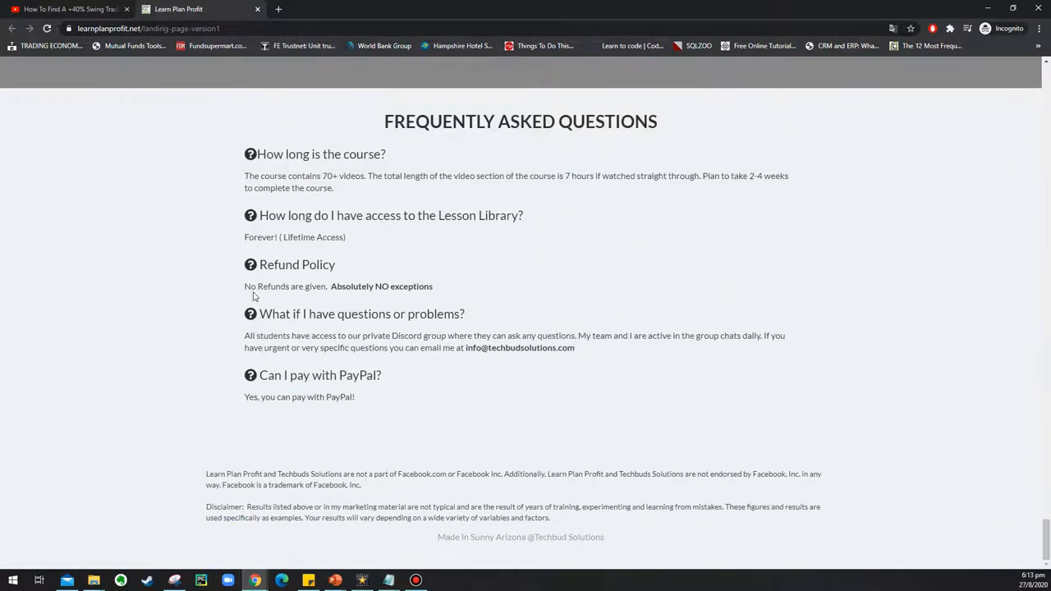